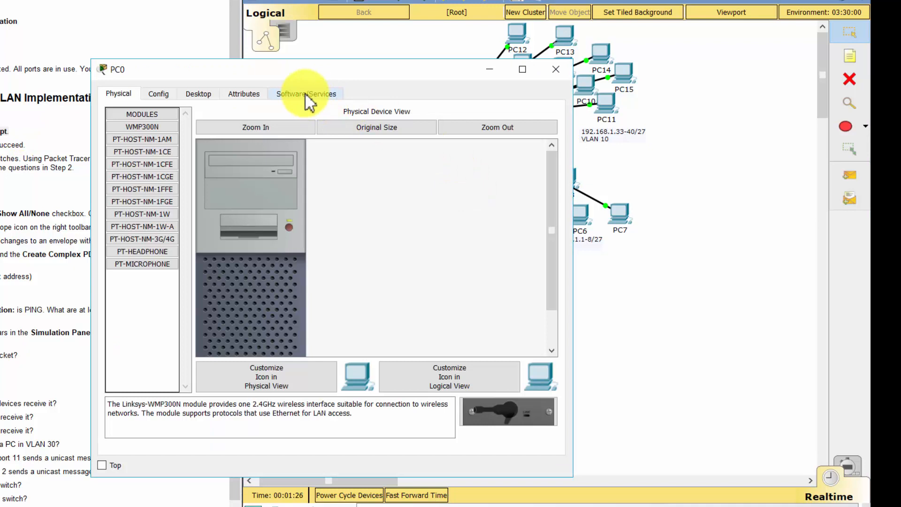
Step: Open PC0's Command Prompt and type 'ping 192.168.1.'
left_click(198, 94)
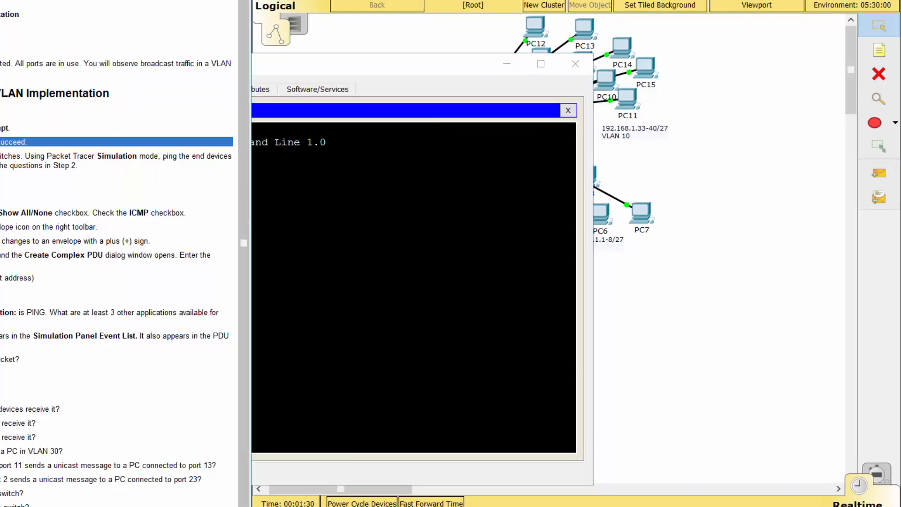
left_click(445, 246)
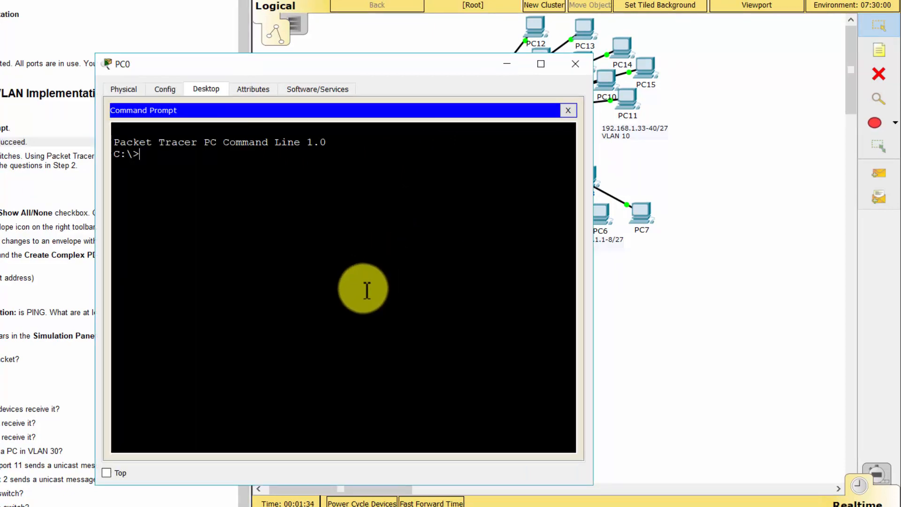
type("ping")
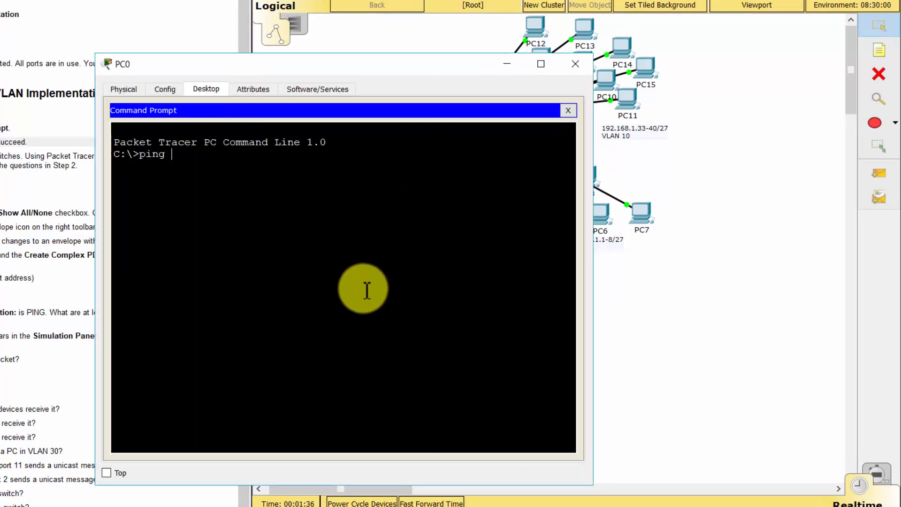
type("192.168")
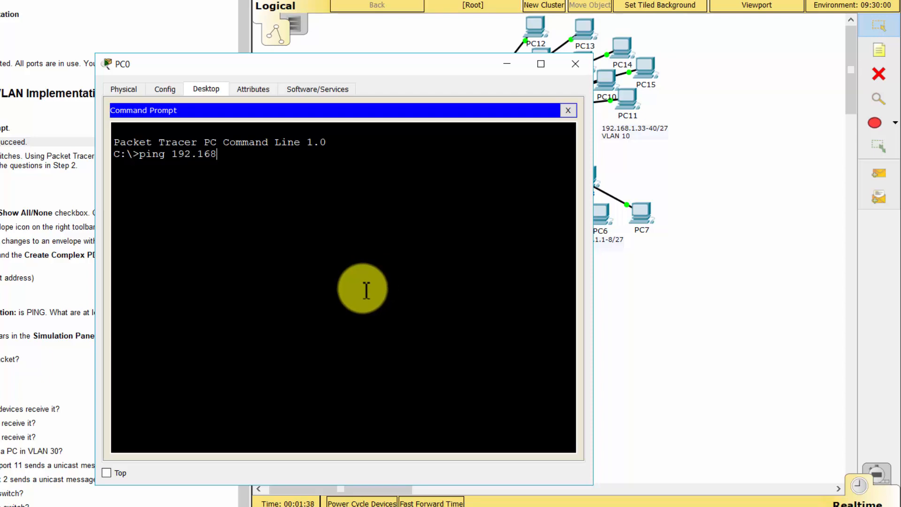
type(".1.")
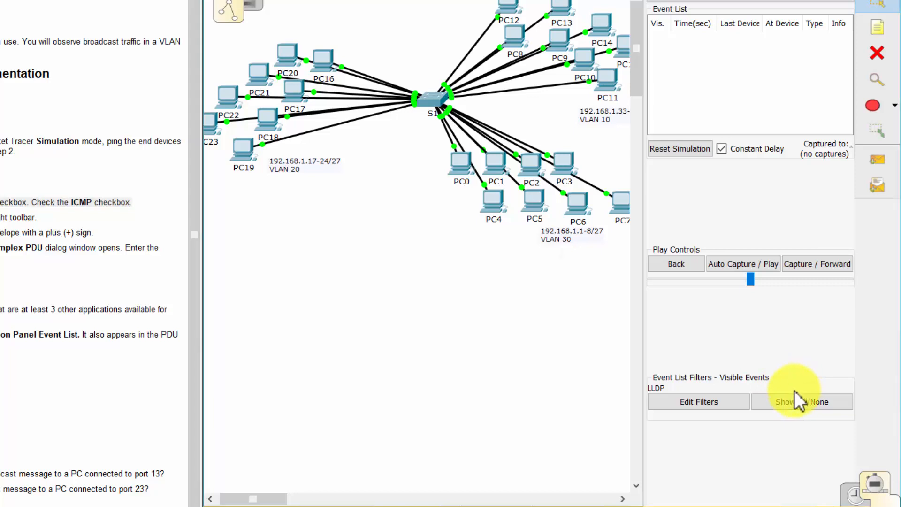
Step: Clear all event types, then enable only ICMP in the simulation filters
left_click(801, 401)
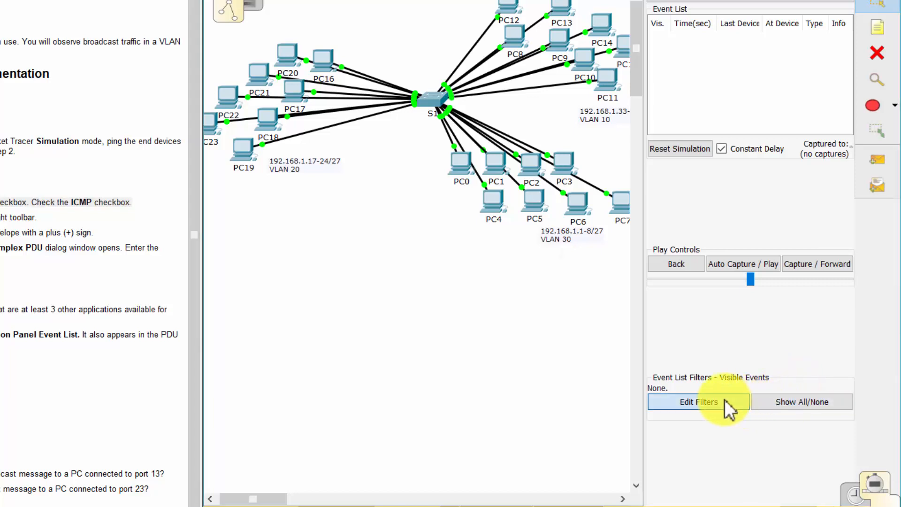
left_click(698, 402)
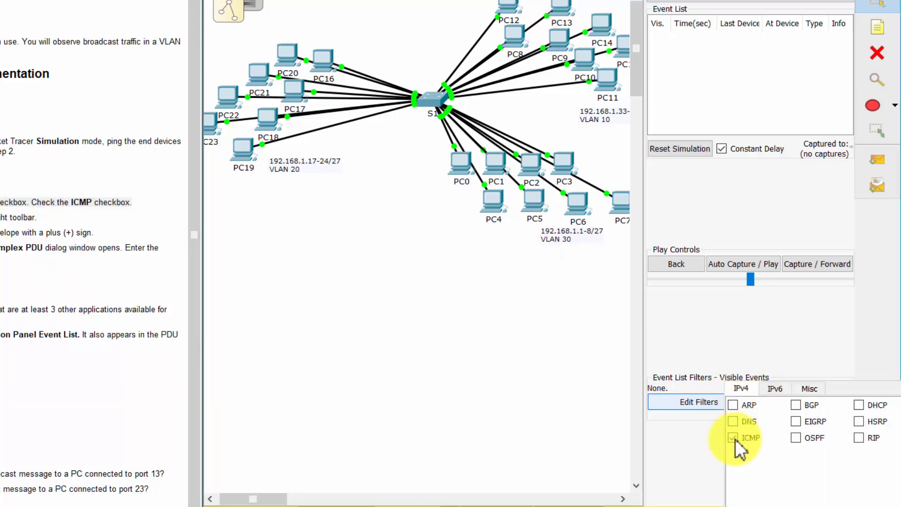
left_click(733, 438)
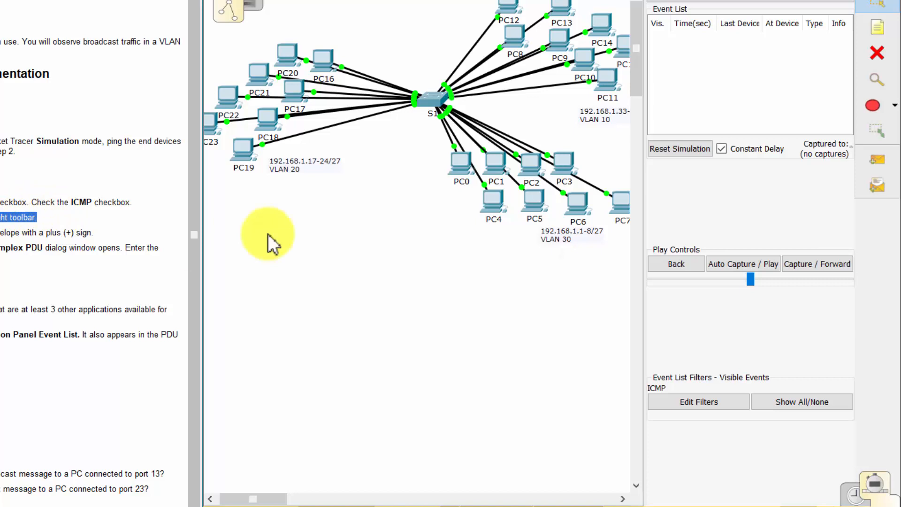
mouse_move(876, 184)
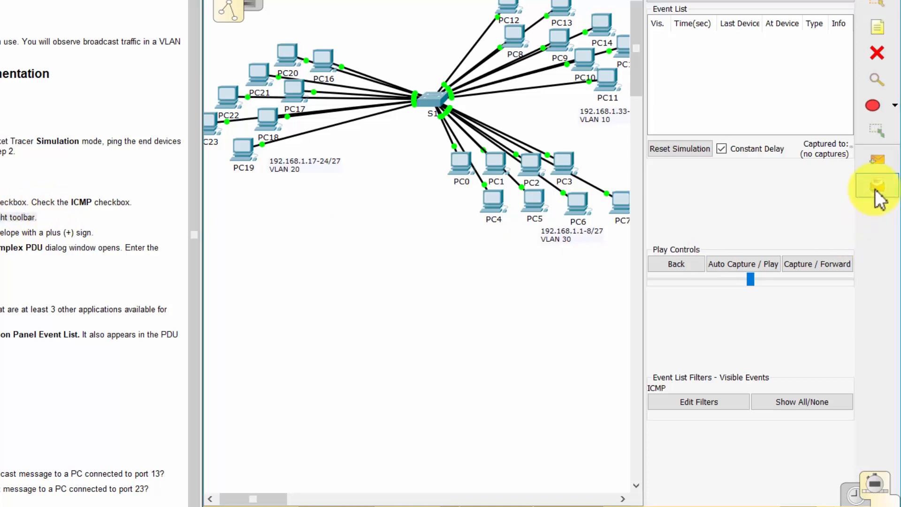
Step: Create a complex PDU from PC0 to 255.255.255.255 with sequence 1, time 0
left_click(875, 185)
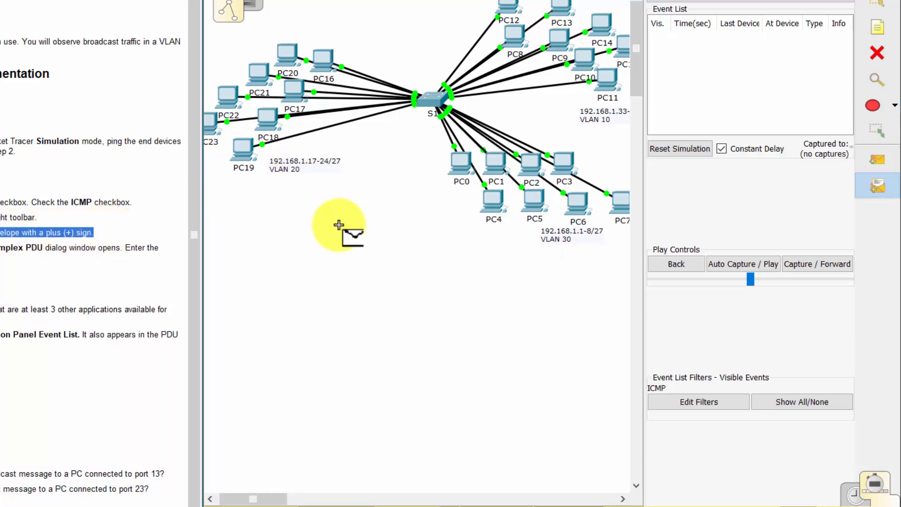
mouse_move(302, 238)
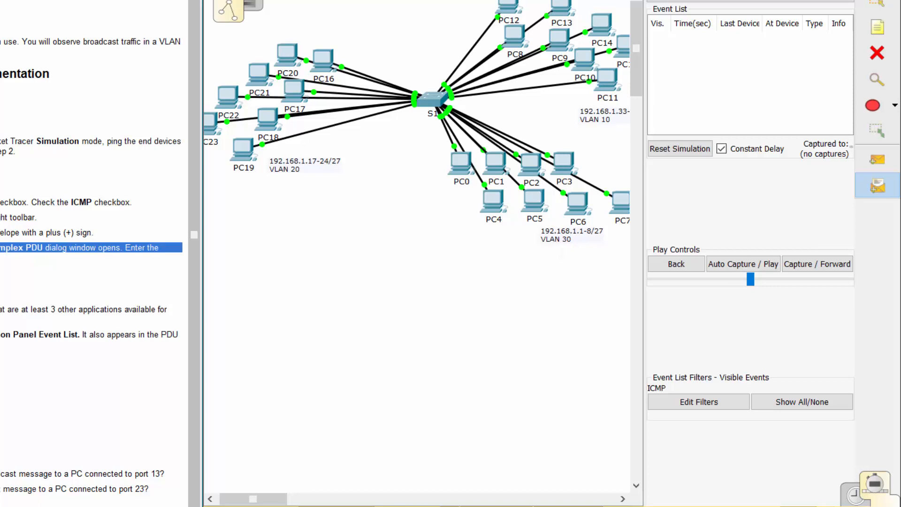
left_click(462, 164)
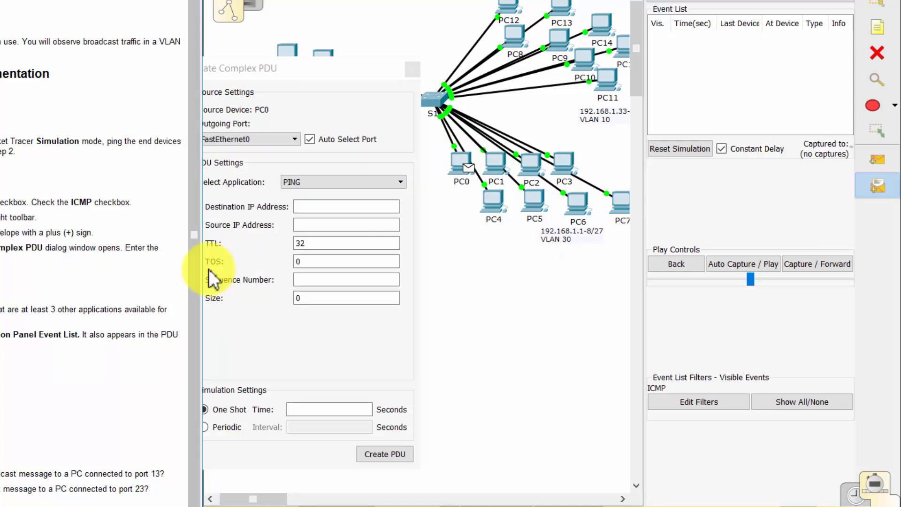
type("255.255.255.255")
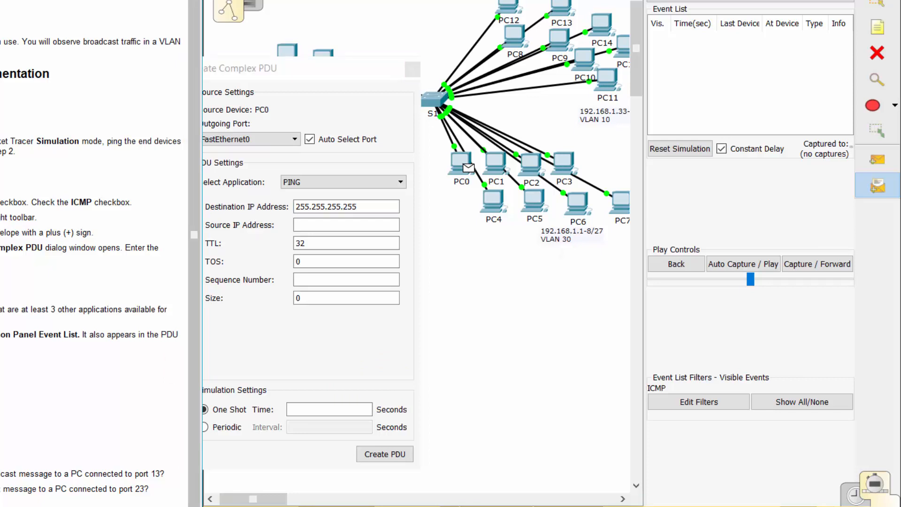
left_click(346, 279)
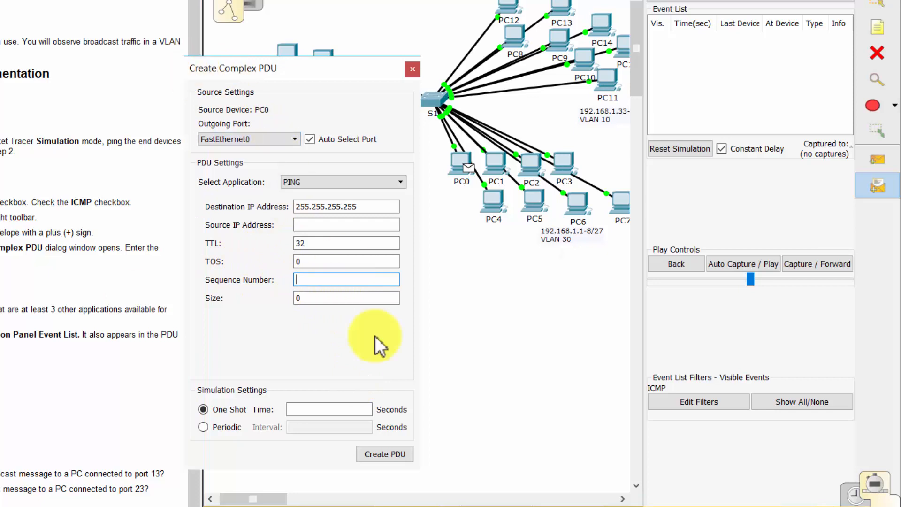
type("1")
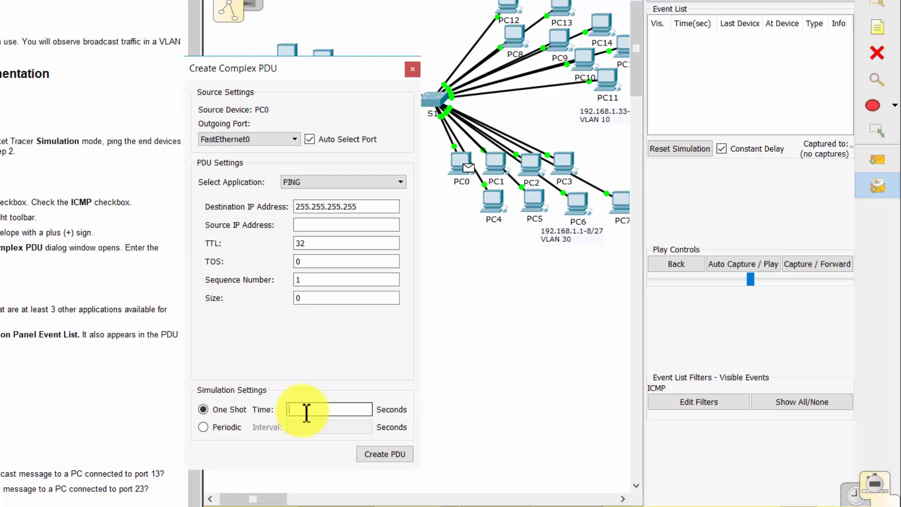
type("0")
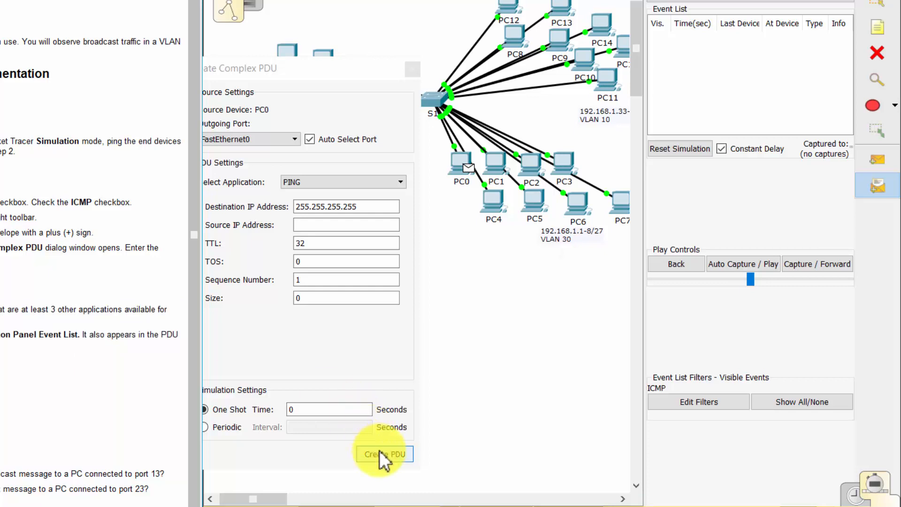
left_click(384, 453)
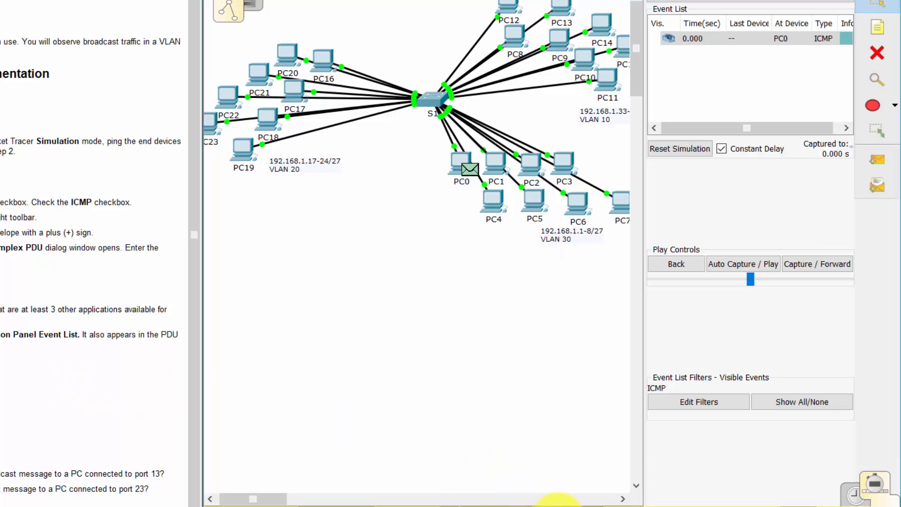
Step: Forward PC0's broadcast four events through S1 to PC1–PC7, then reset the simulation
left_click(816, 263)
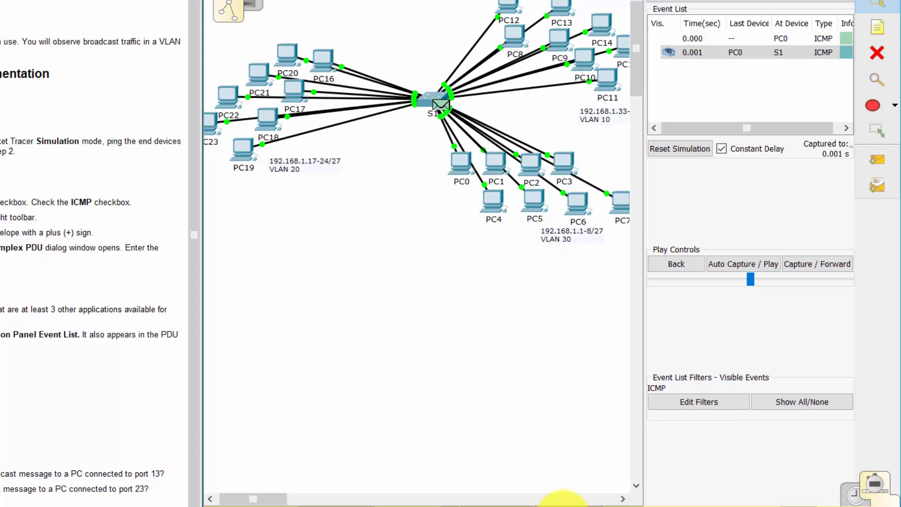
left_click(817, 262)
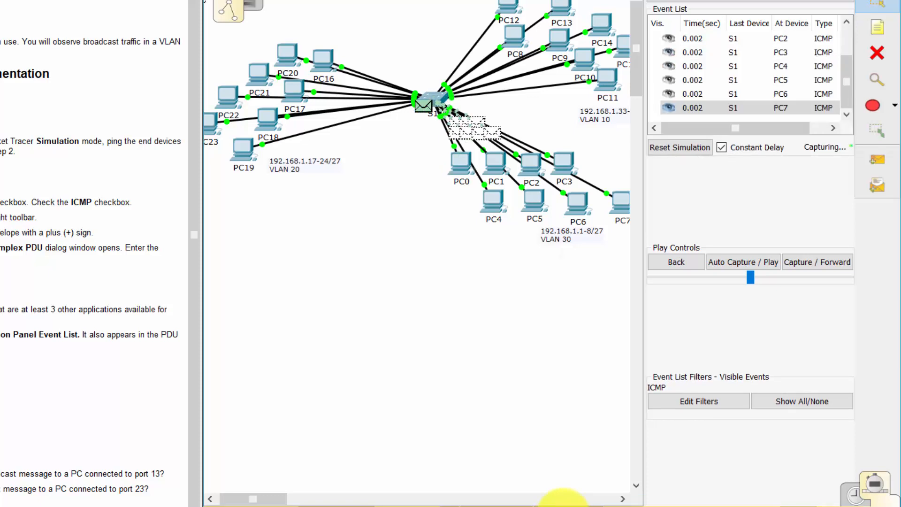
left_click(816, 263)
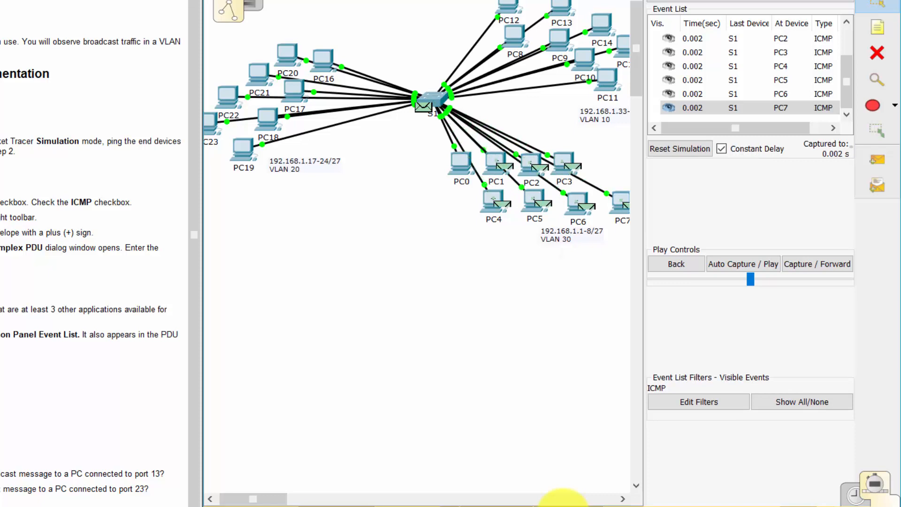
left_click(817, 264)
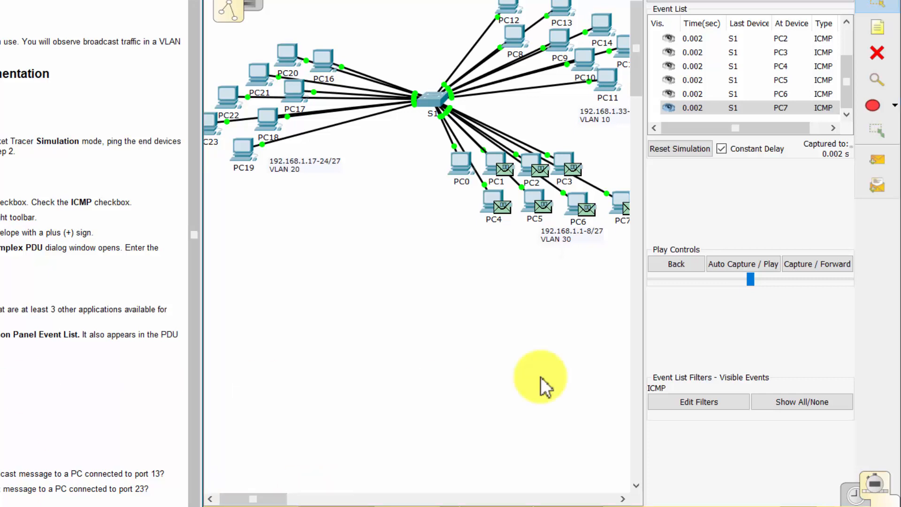
left_click(679, 149)
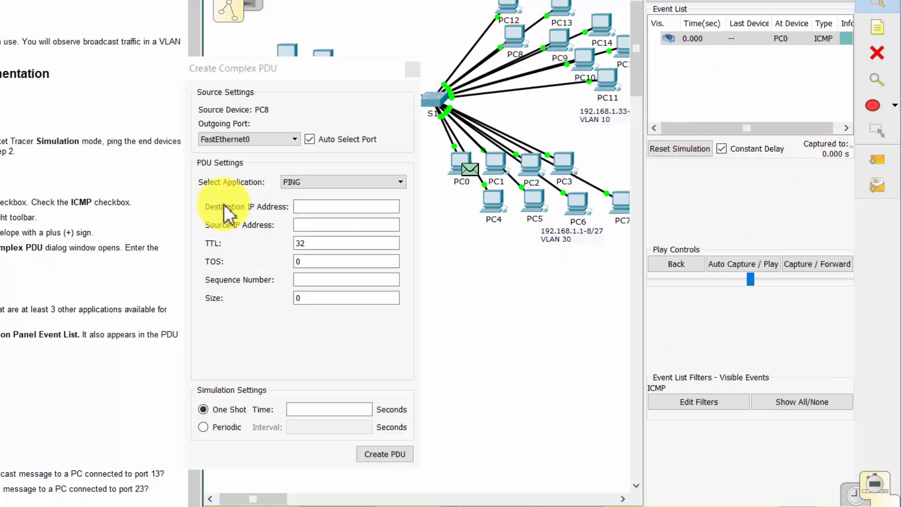
Step: Create PC8's 255.255.255.255 broadcast PDU, forward both pings twice, then reset
type("255.255.255.255")
left_click(346, 279)
type("1")
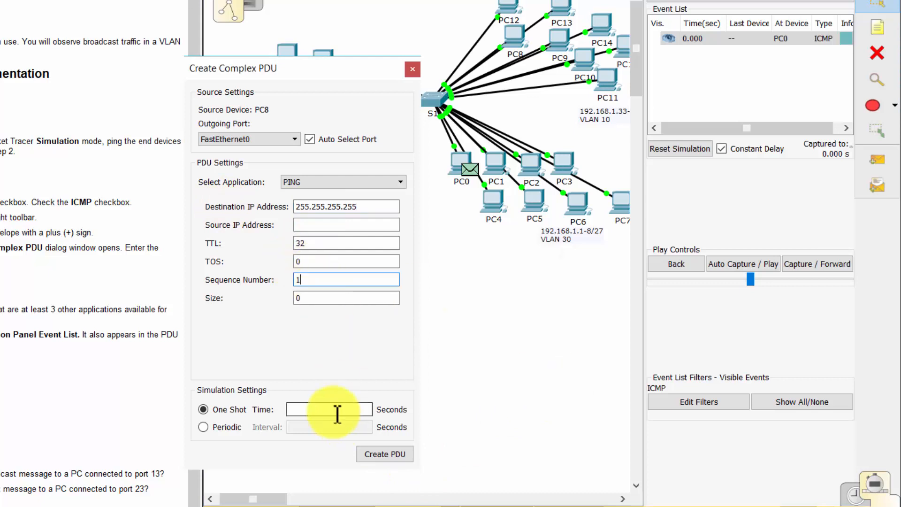
left_click(385, 454)
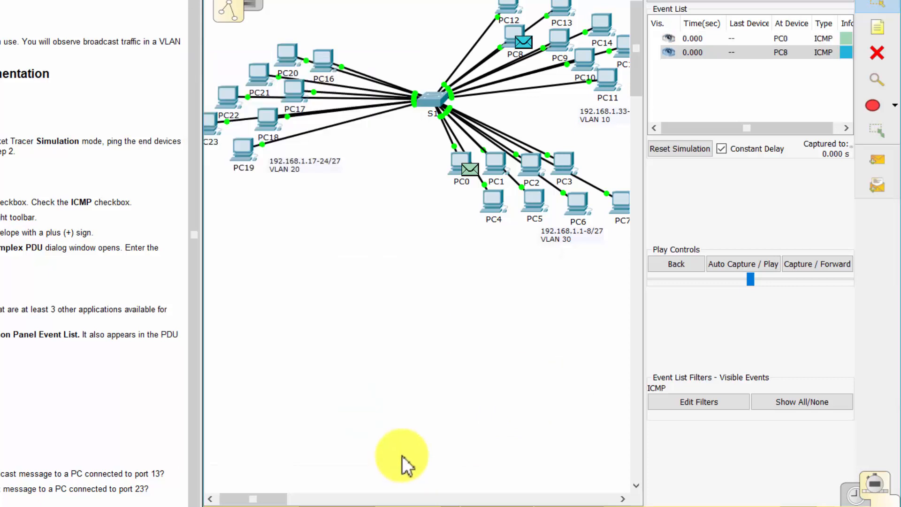
left_click(816, 263)
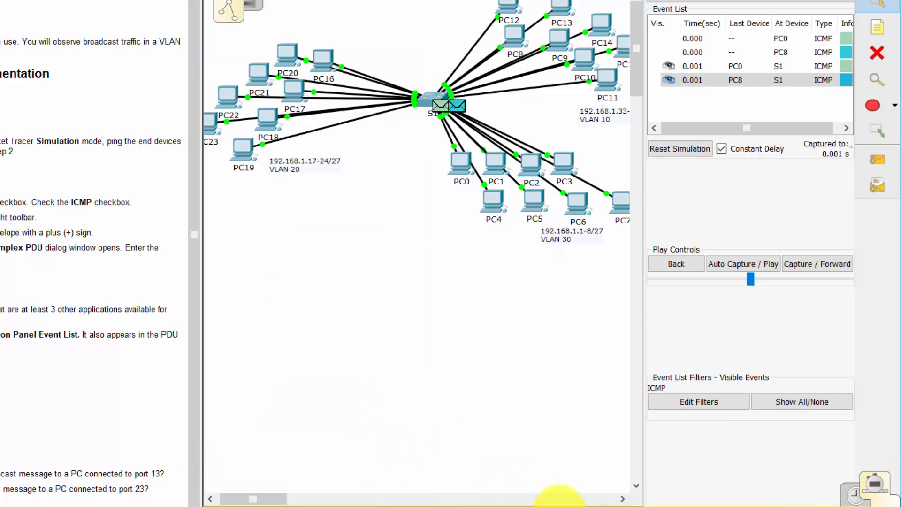
left_click(817, 264)
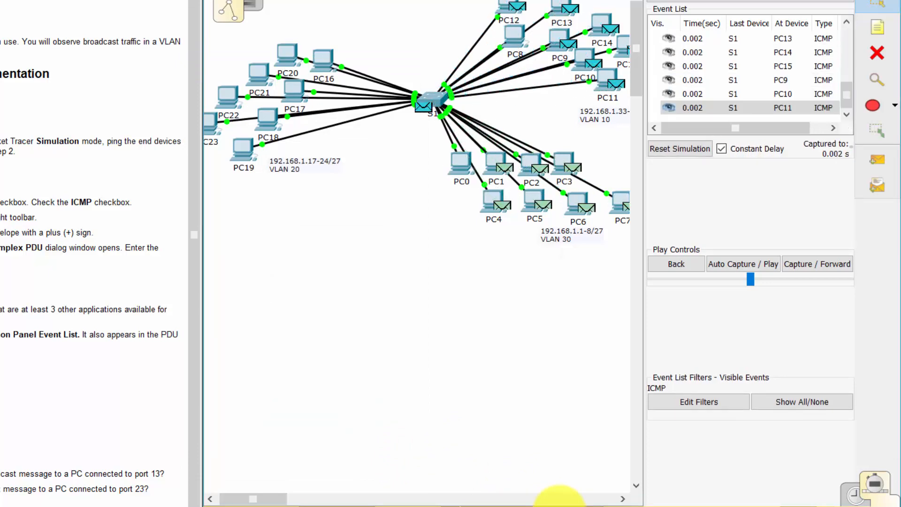
left_click(679, 148)
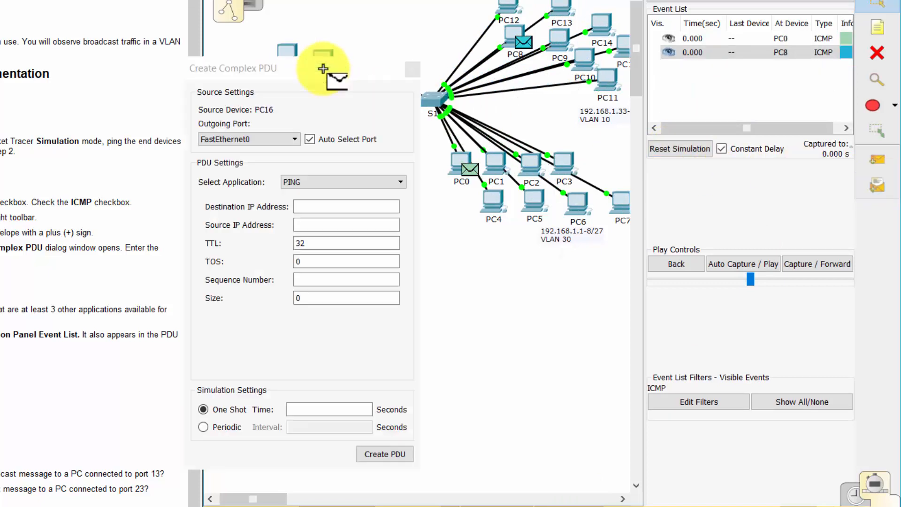
Step: Create PC16's 255.255.255.255 broadcast PDU and forward all three broadcasts three times
type("255.255.255.255")
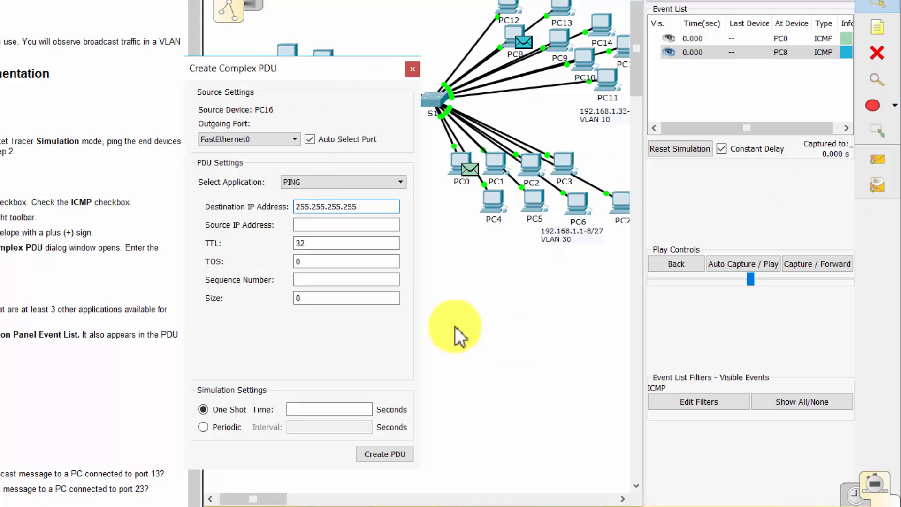
left_click(384, 453)
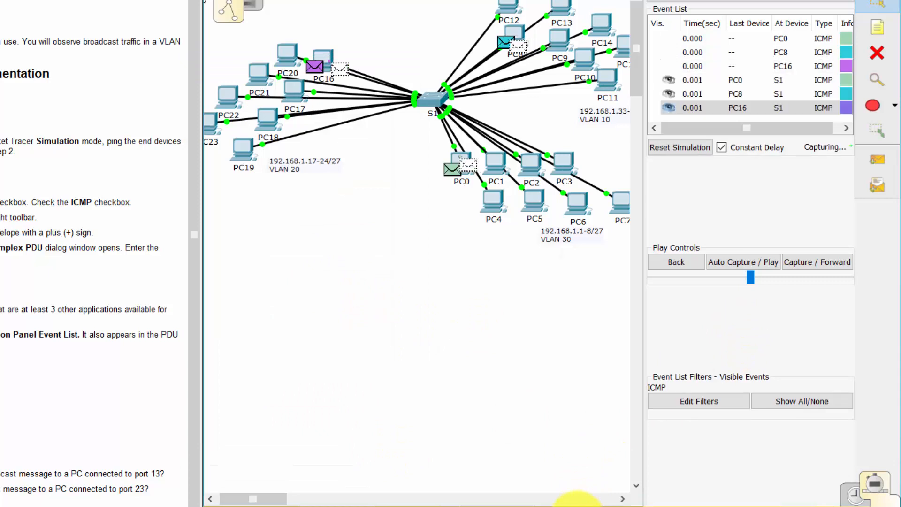
left_click(816, 262)
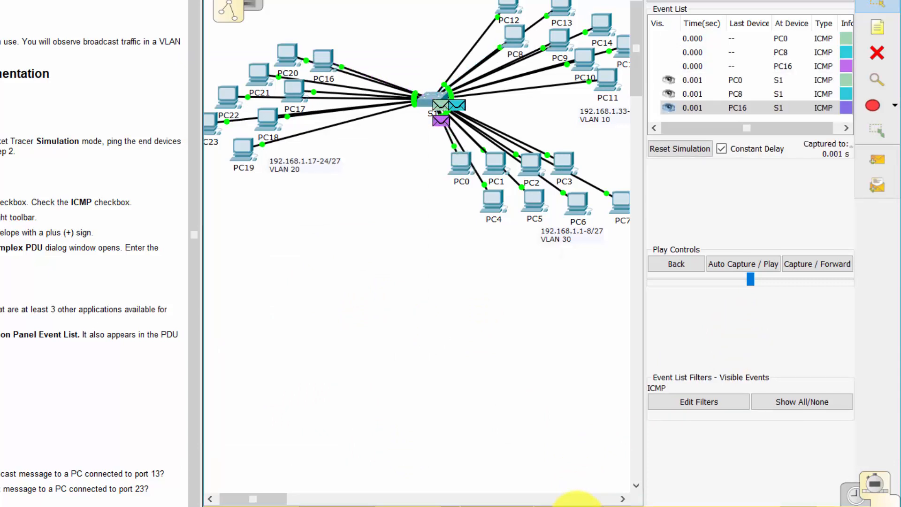
left_click(816, 264)
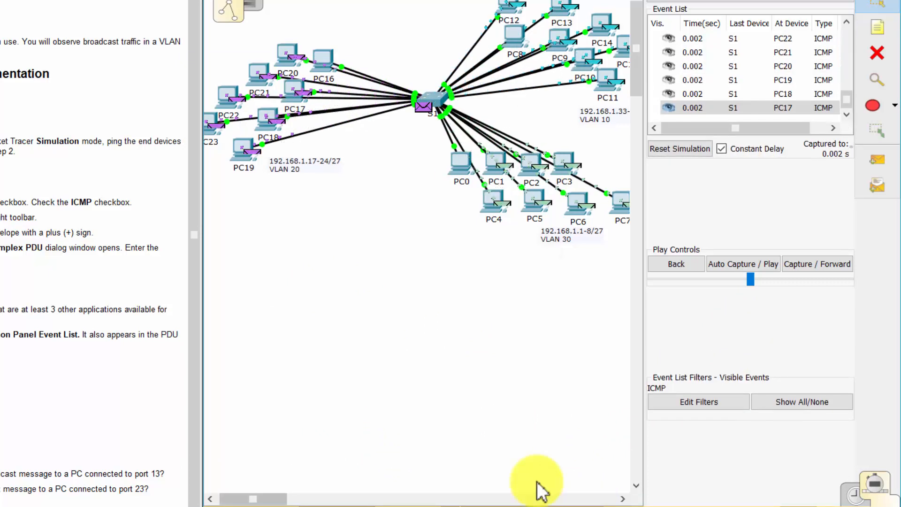
left_click(816, 264)
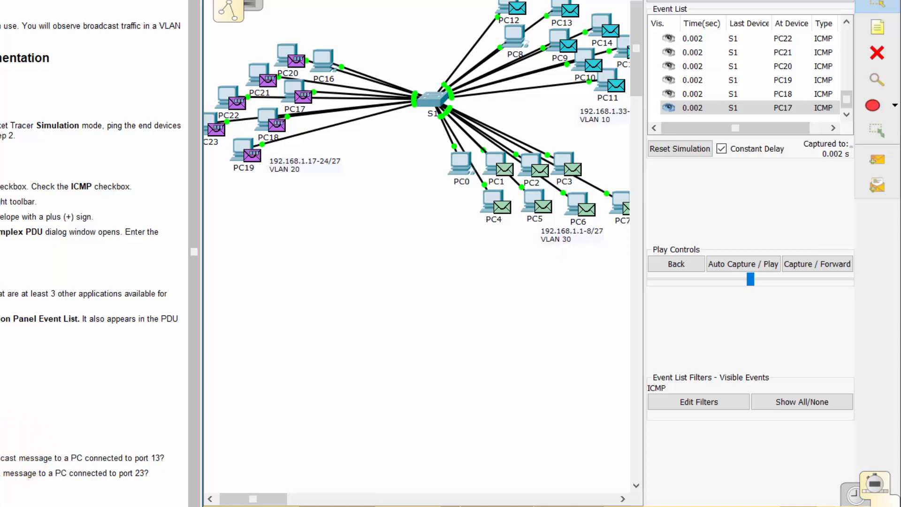
Step: Double-click the lab question about broadcasts reaching the PC on port 13
double_click(154, 457)
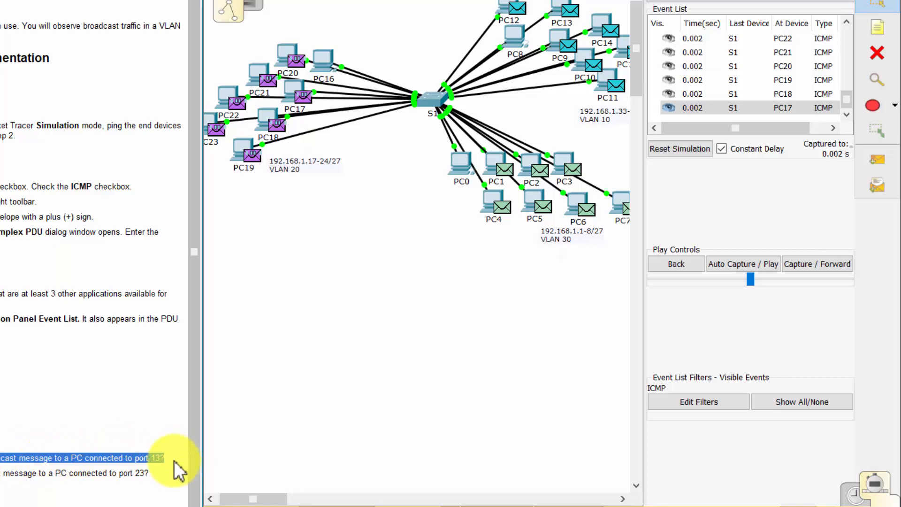